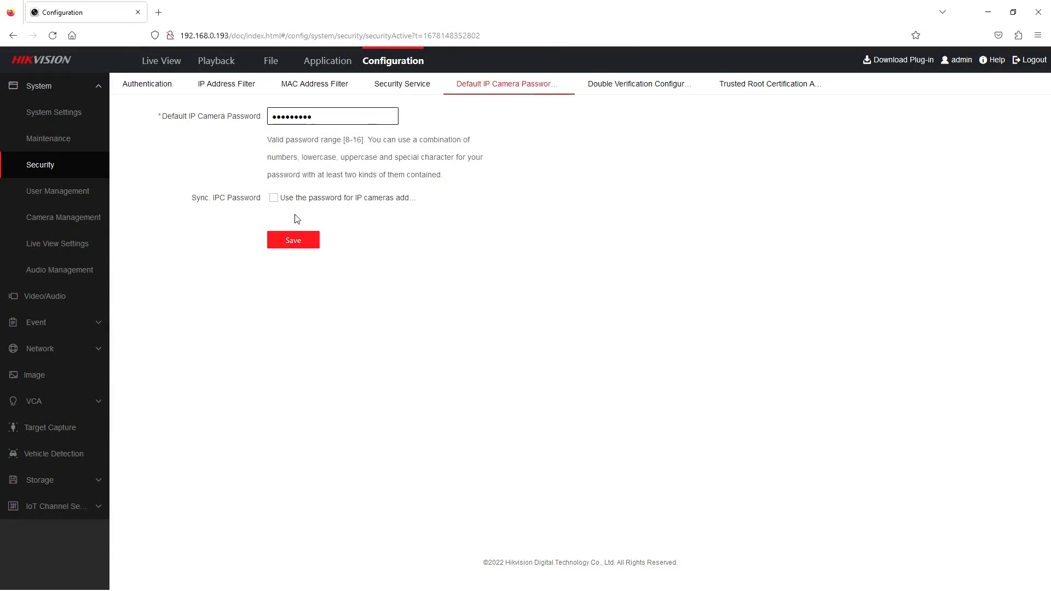
- Turn on Sync IPC Password for the default IP camera password and save it
click(273, 199)
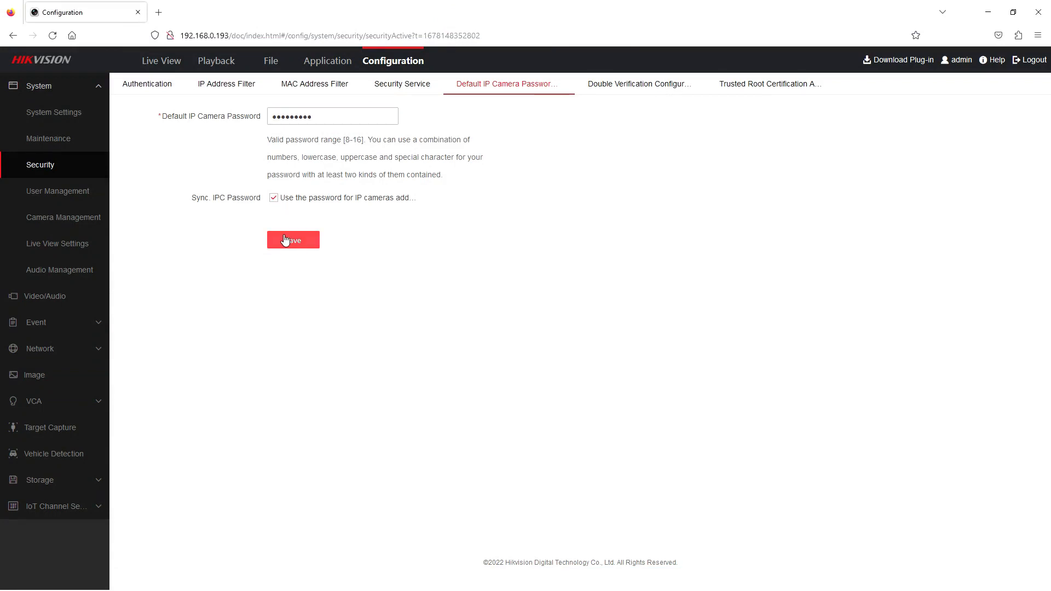
click(293, 240)
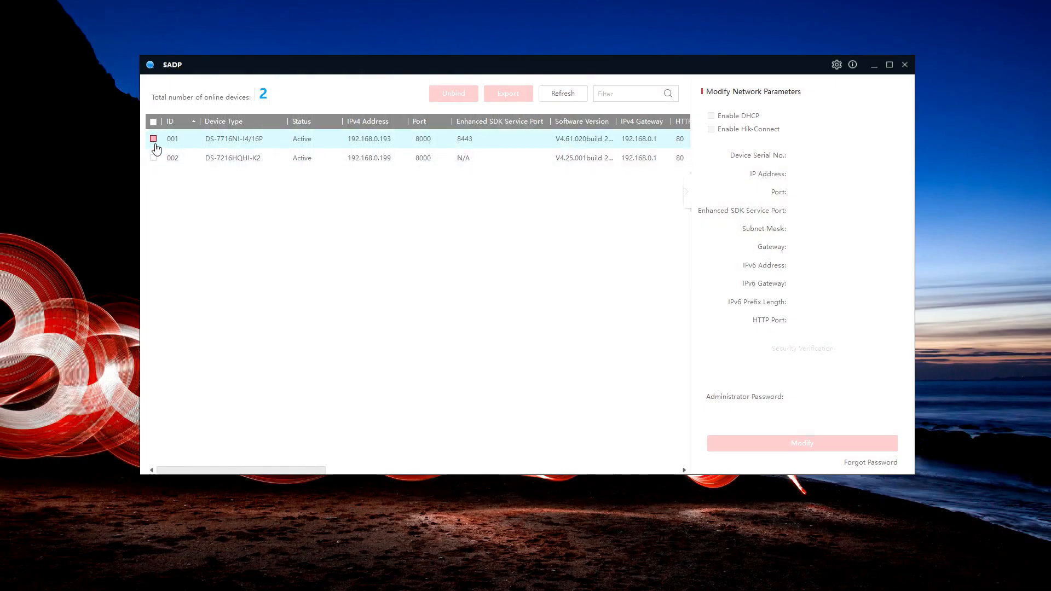
- Start Forgot Password for the DS-7716NI-I4/16P recorder and export its key request file to the key folder
click(153, 138)
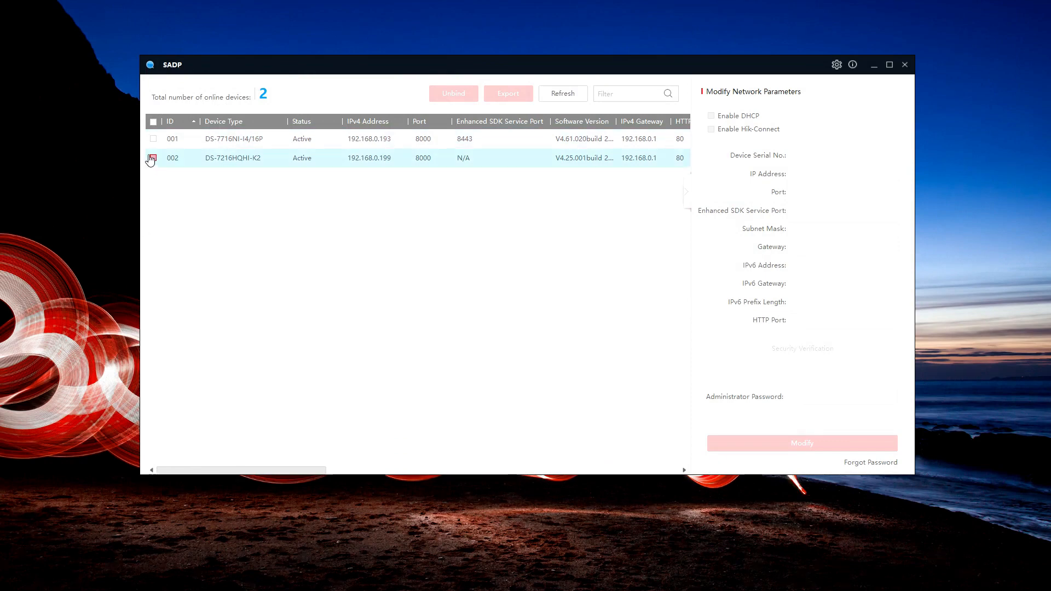
click(154, 139)
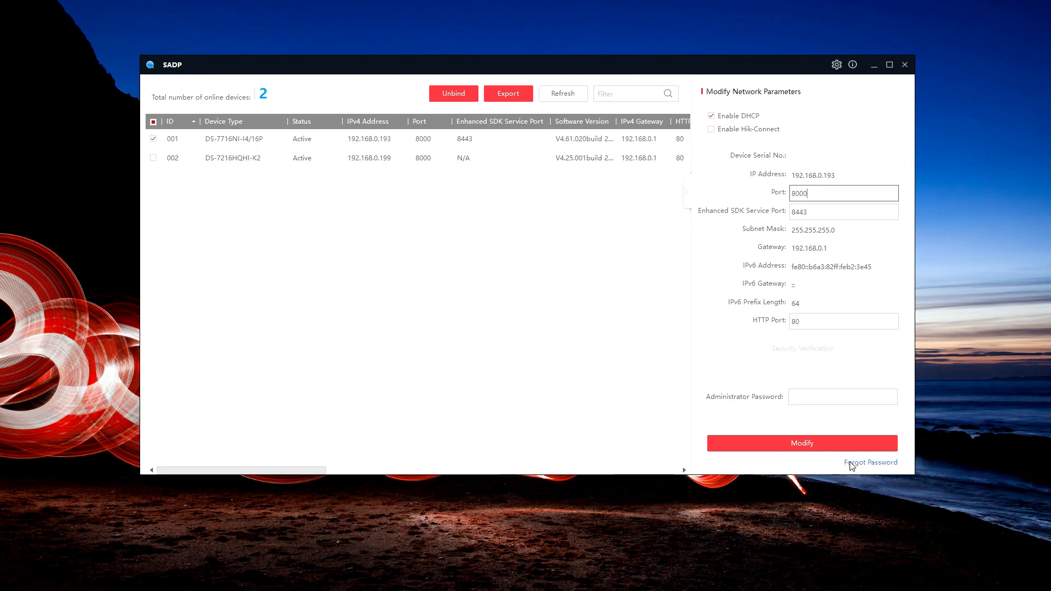
click(871, 462)
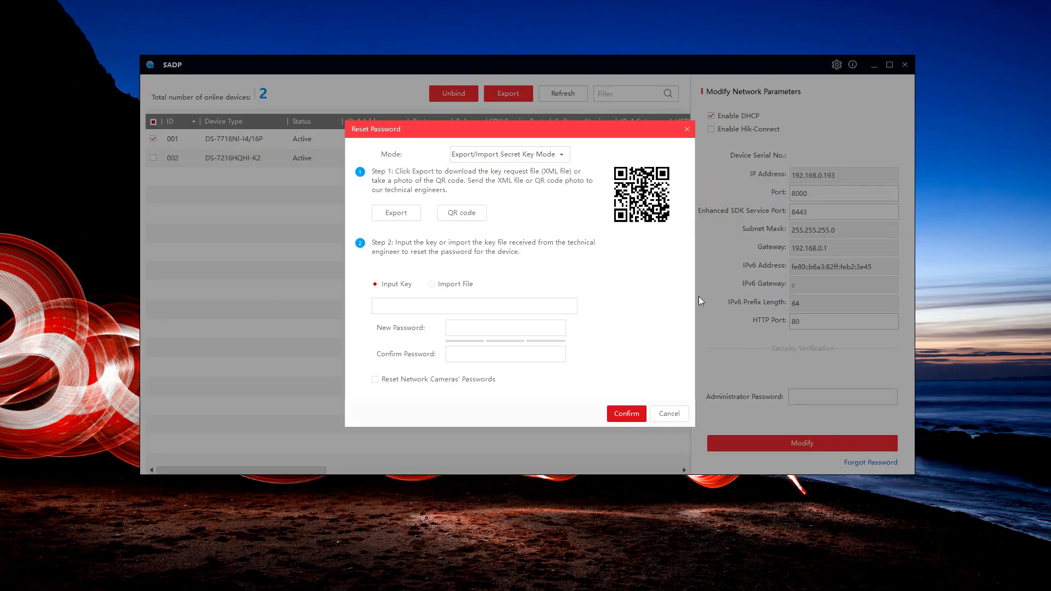
click(396, 212)
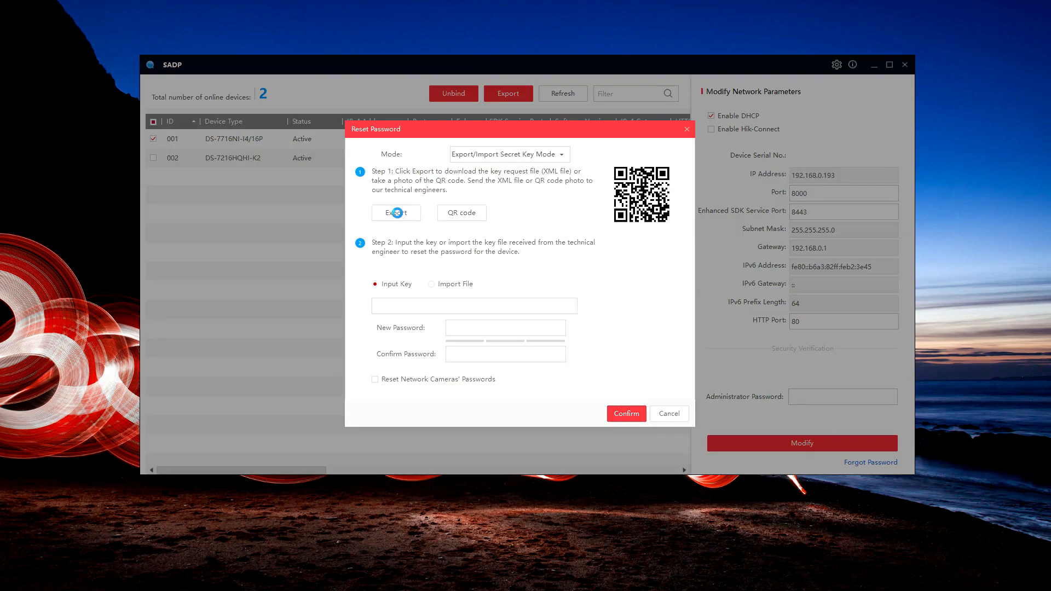
click(395, 212)
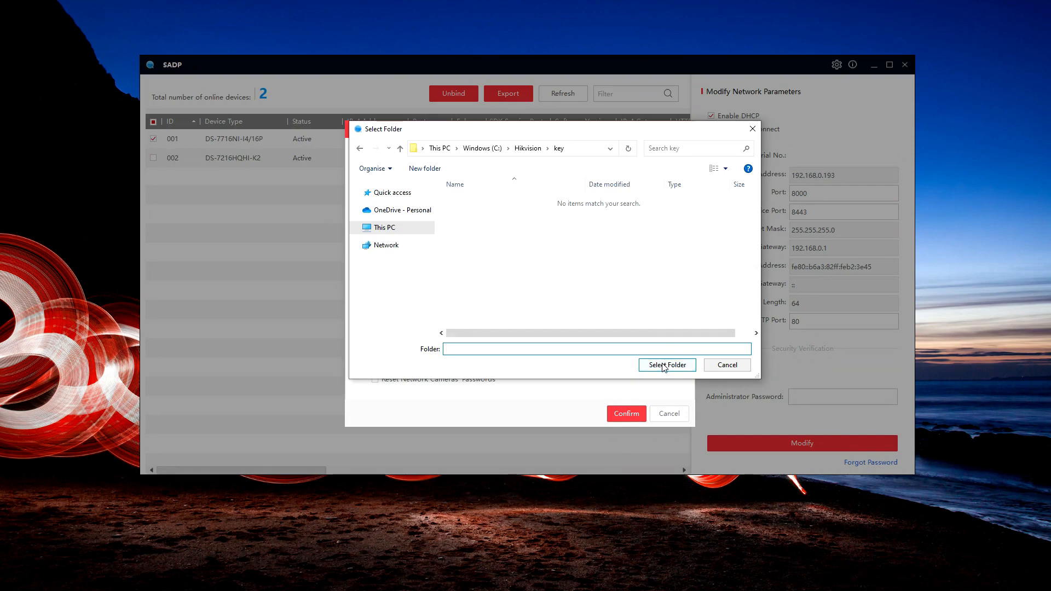
click(667, 365)
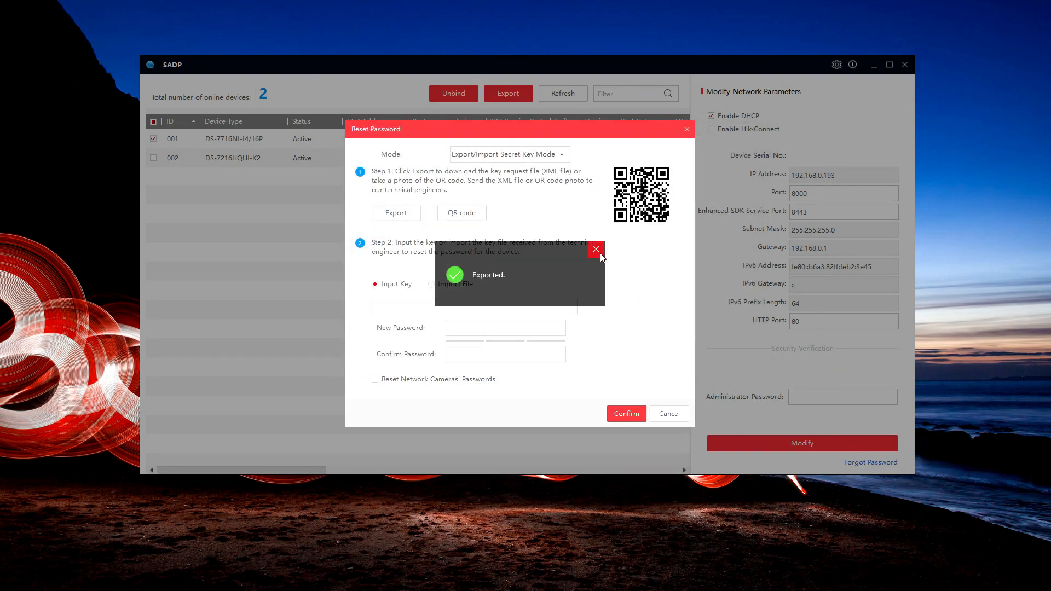
click(596, 249)
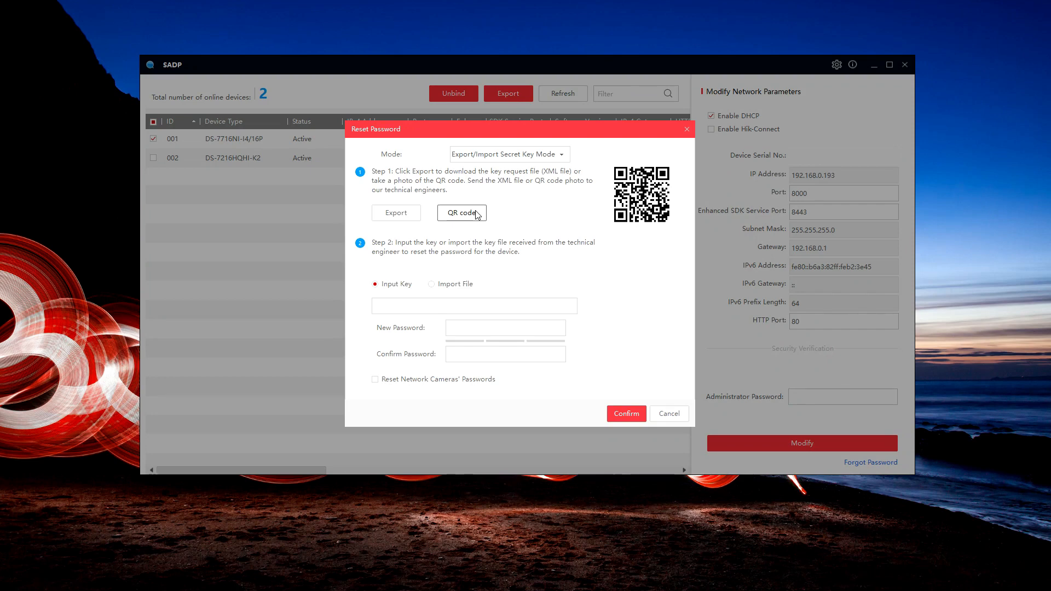
- Confirm the recorder password reset from the imported key, leaving network camera passwords unchanged
click(374, 380)
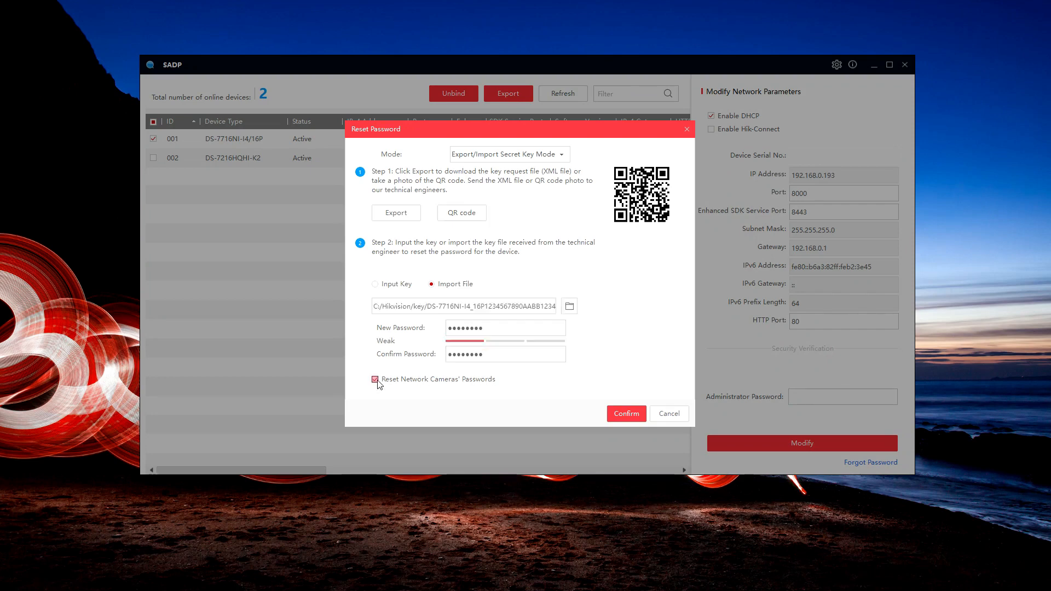
click(376, 380)
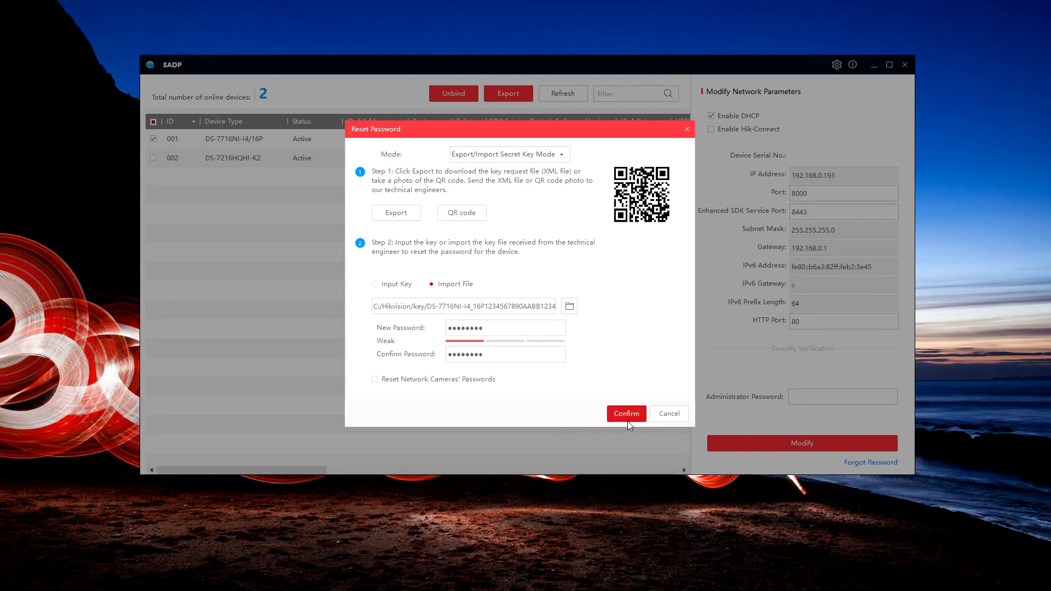
click(625, 414)
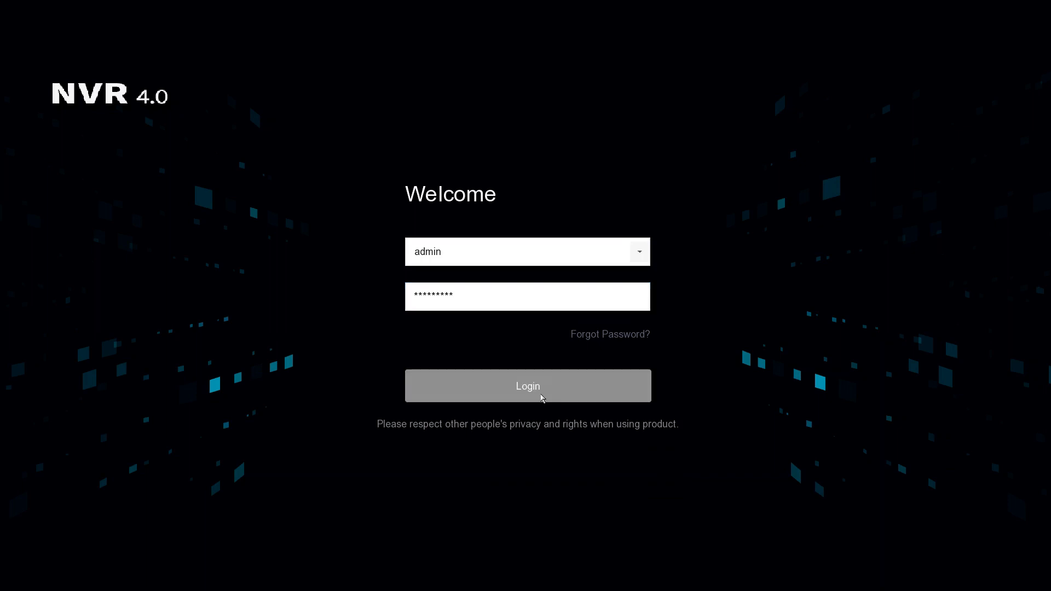
- Log in, reveal IP camera passwords via Show password and begin the permission confirmation
click(527, 385)
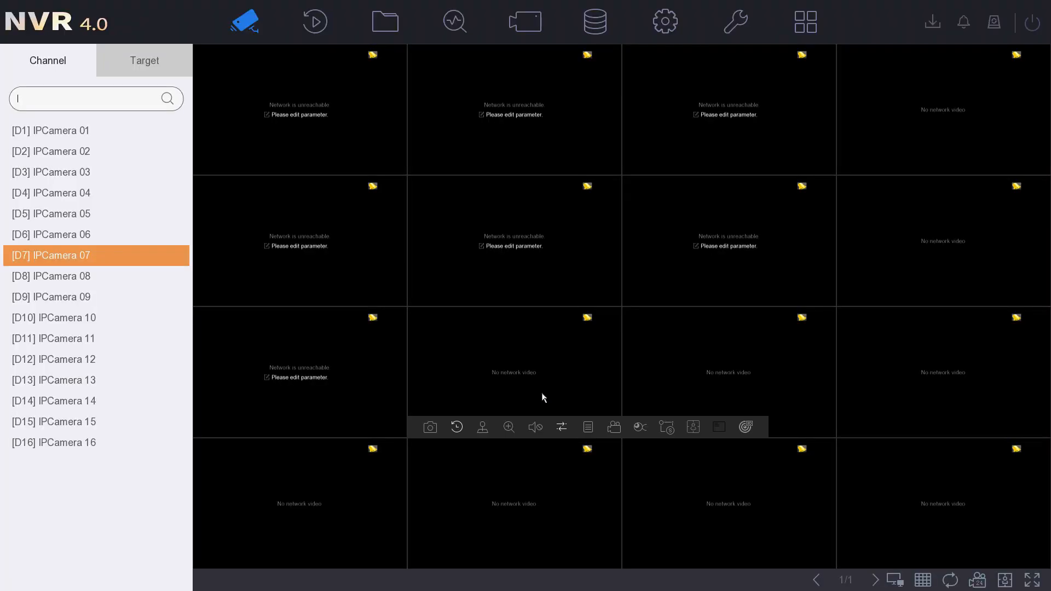
mouse_move(524, 22)
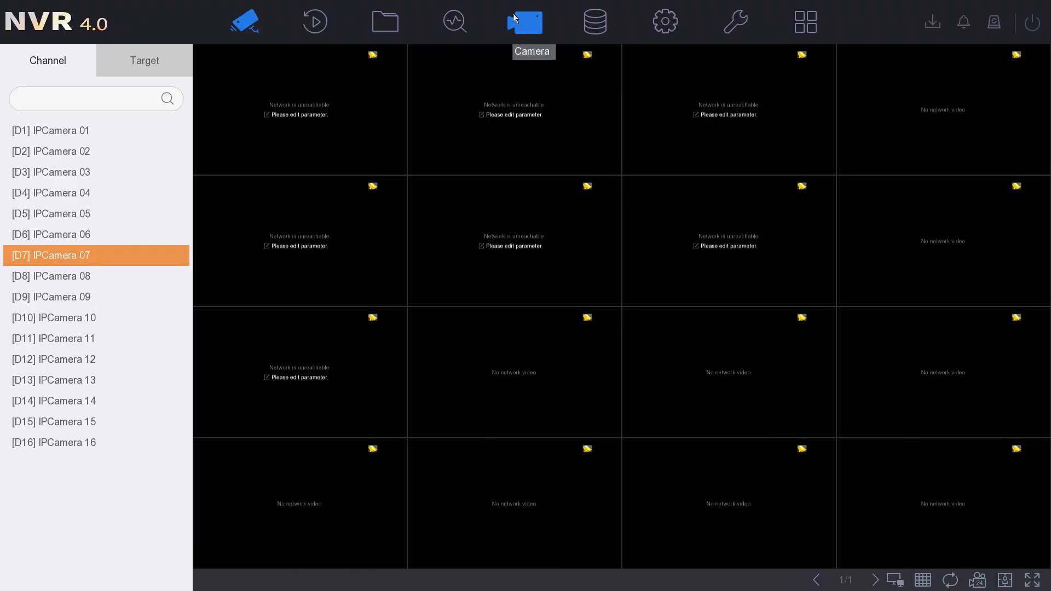
click(525, 21)
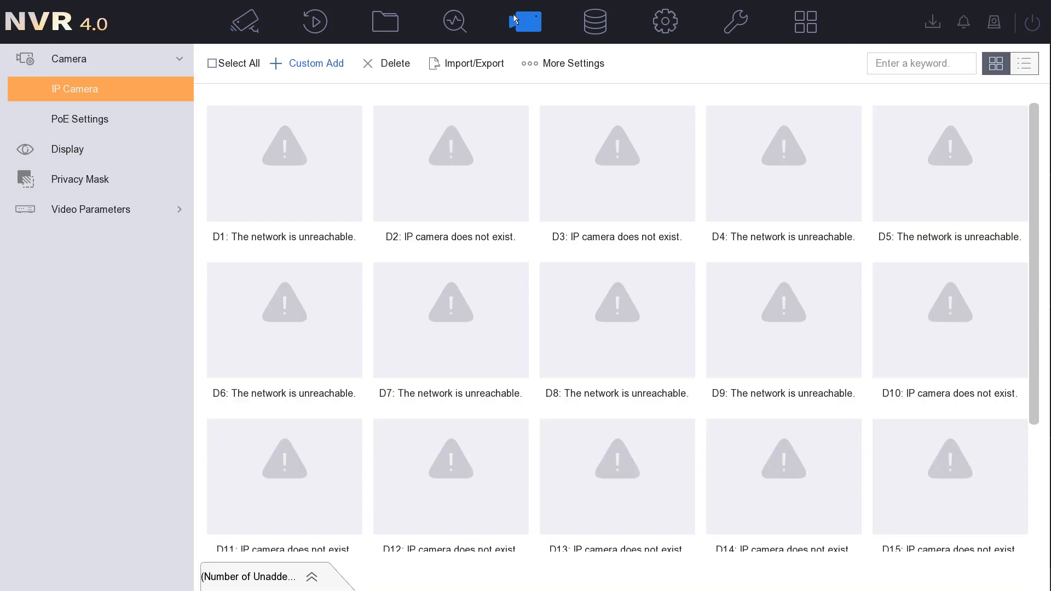
mouse_move(1024, 64)
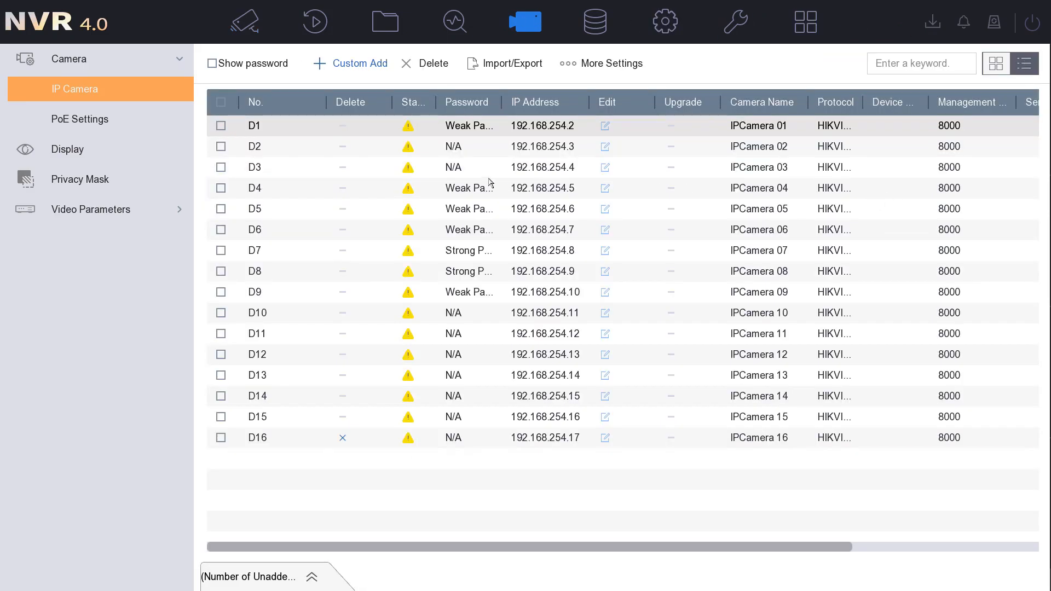
click(211, 63)
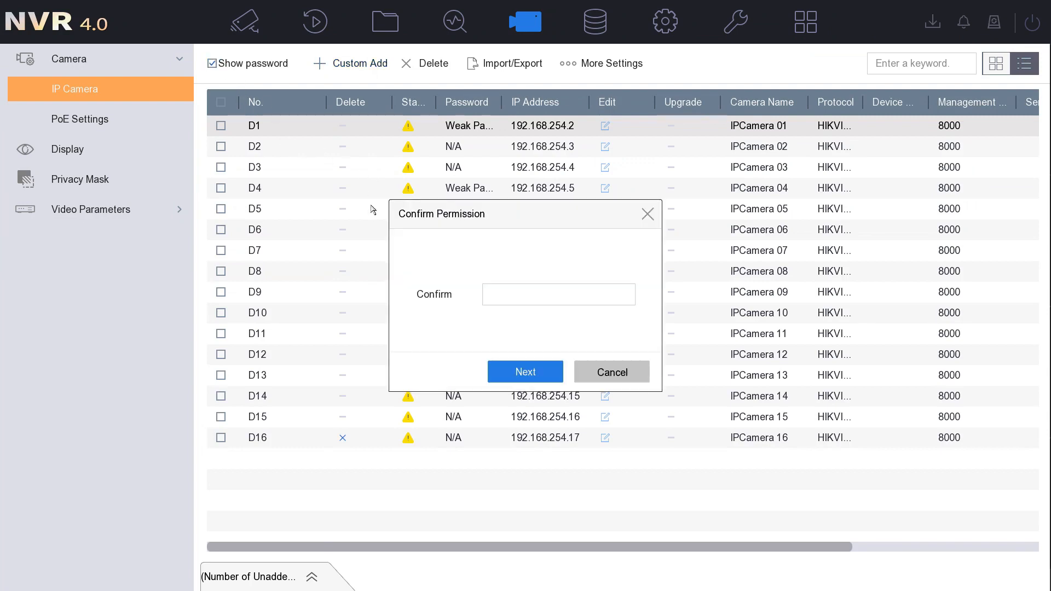
click(559, 295)
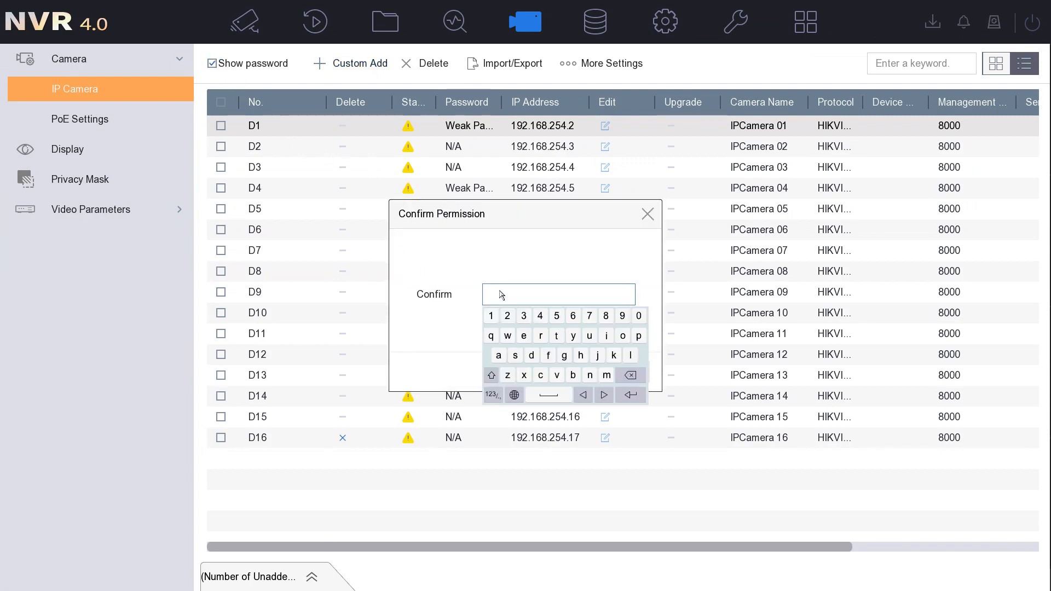
click(647, 214)
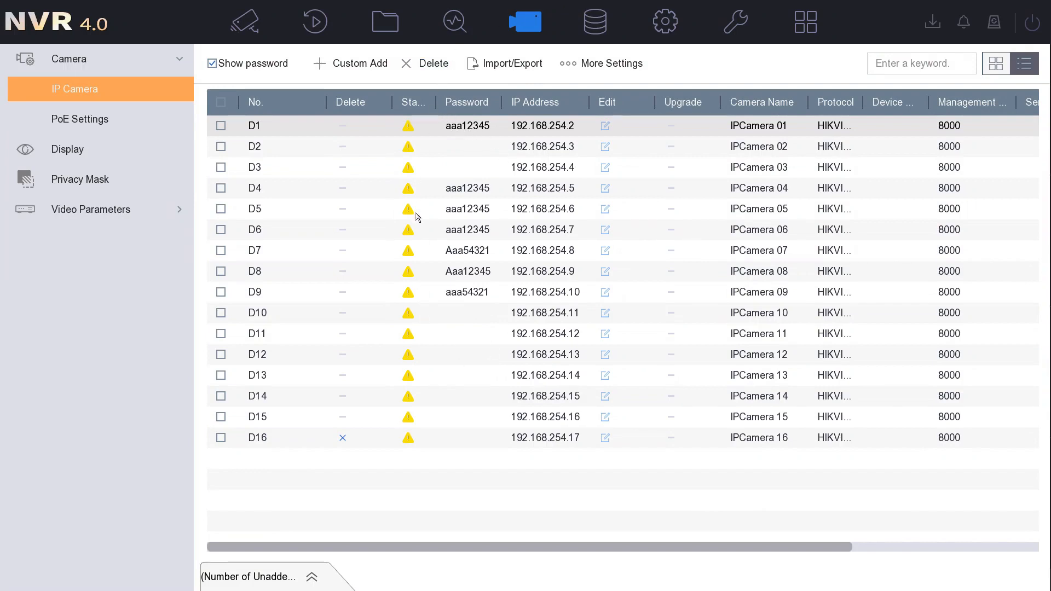
mouse_move(451, 354)
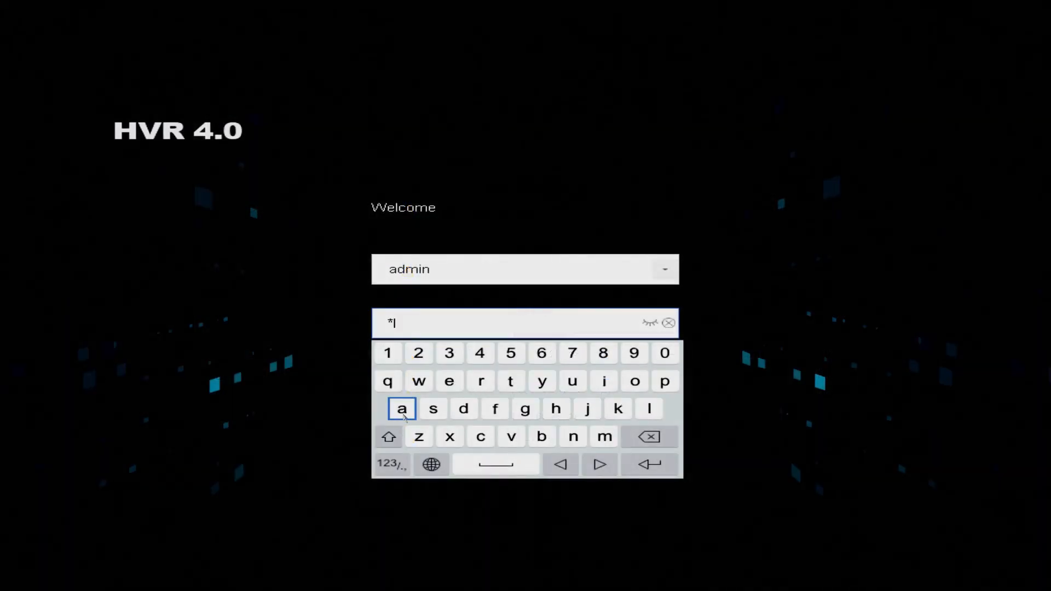
- Enter the admin password on the on-screen keyboard, log in and go to IP camera management
click(418, 354)
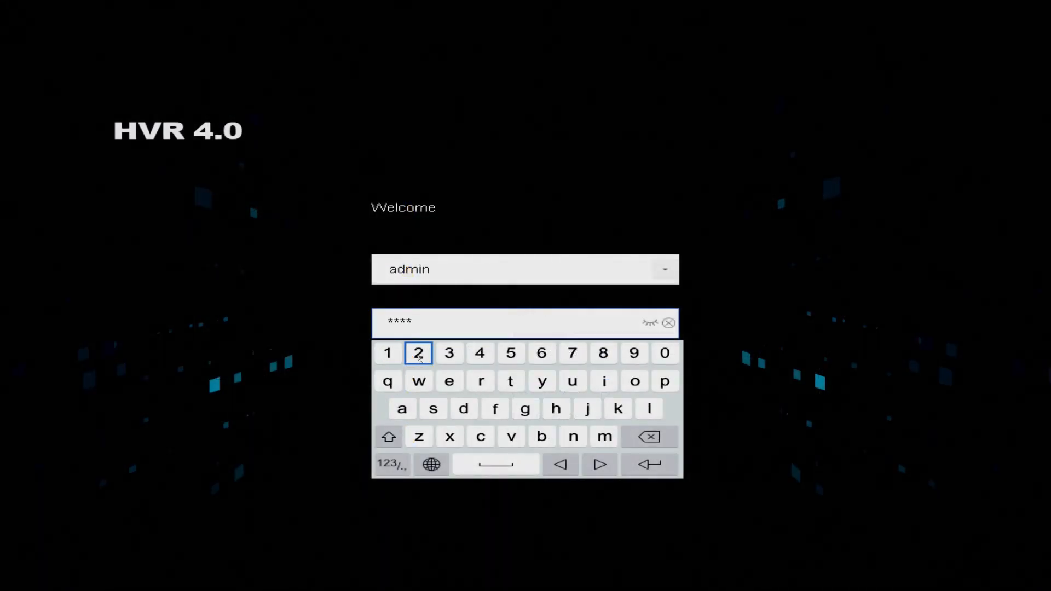
click(510, 353)
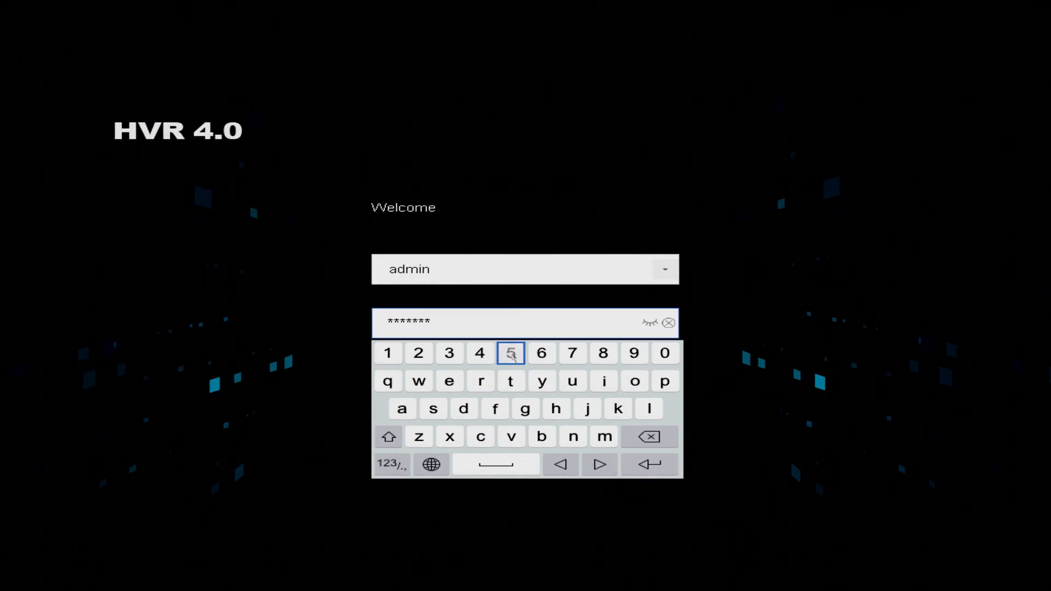
click(512, 353)
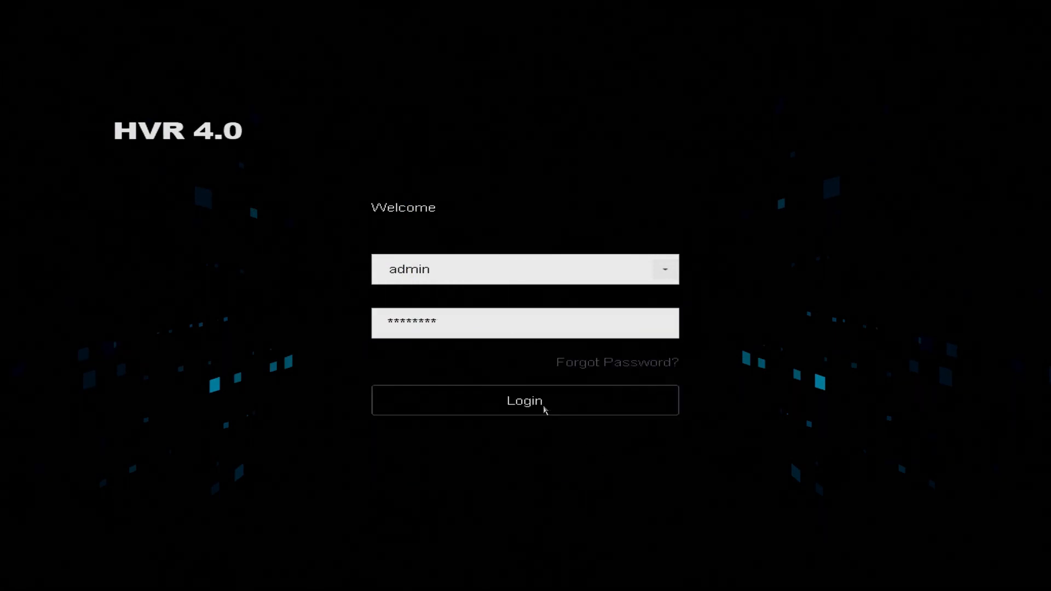
click(524, 401)
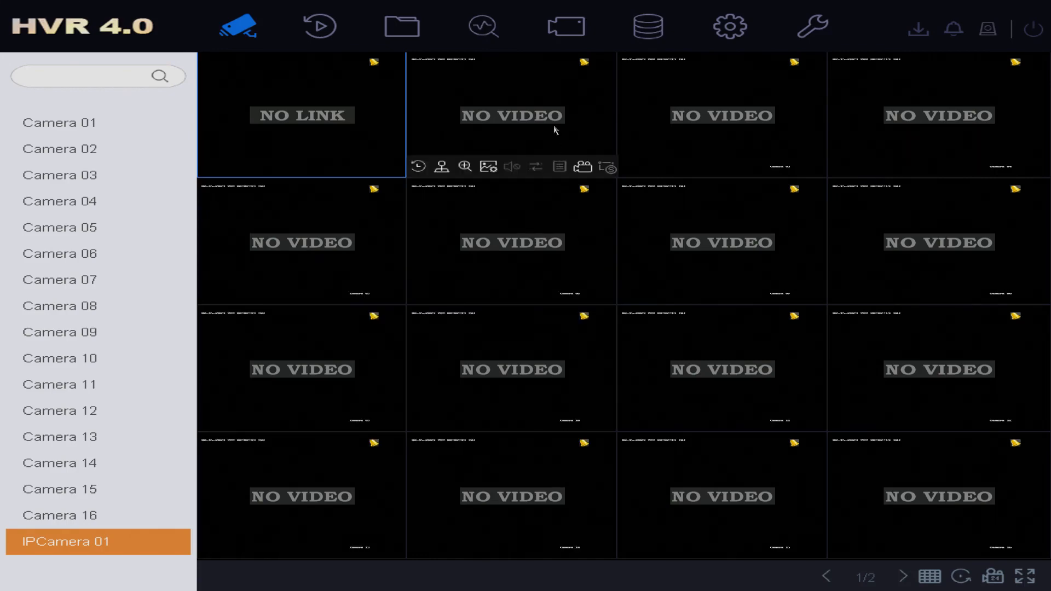
click(565, 27)
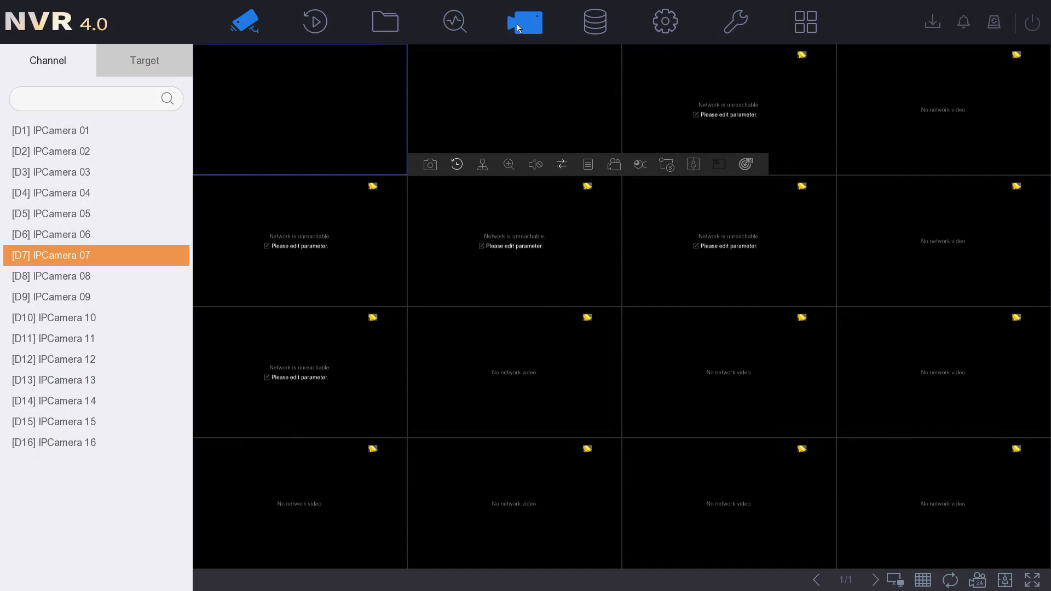
- In Channel Default Password Management set a new password and apply it to default-protocol IP cameras
click(524, 22)
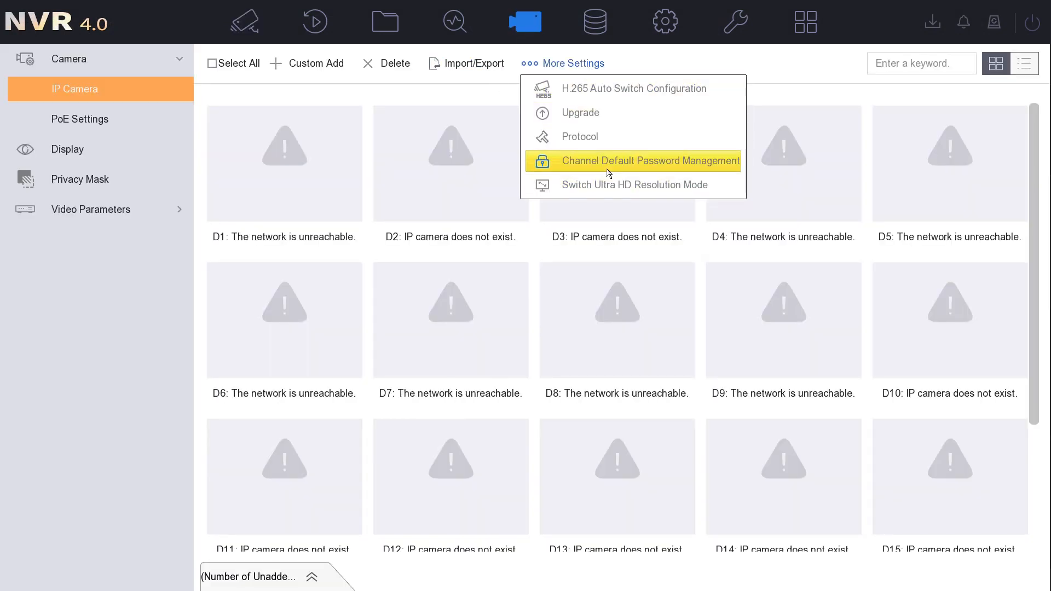
click(649, 160)
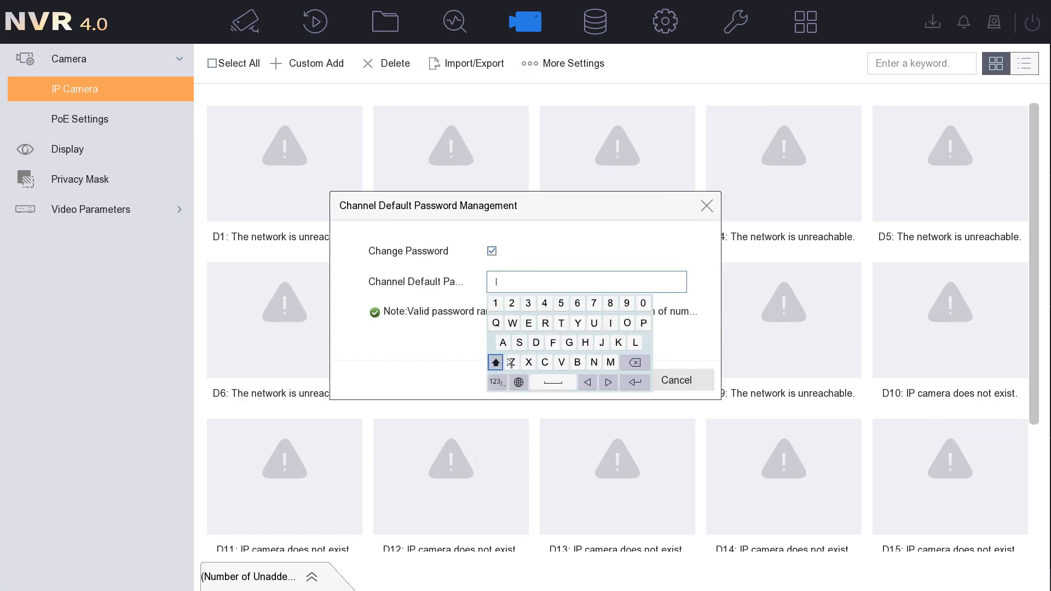
click(545, 363)
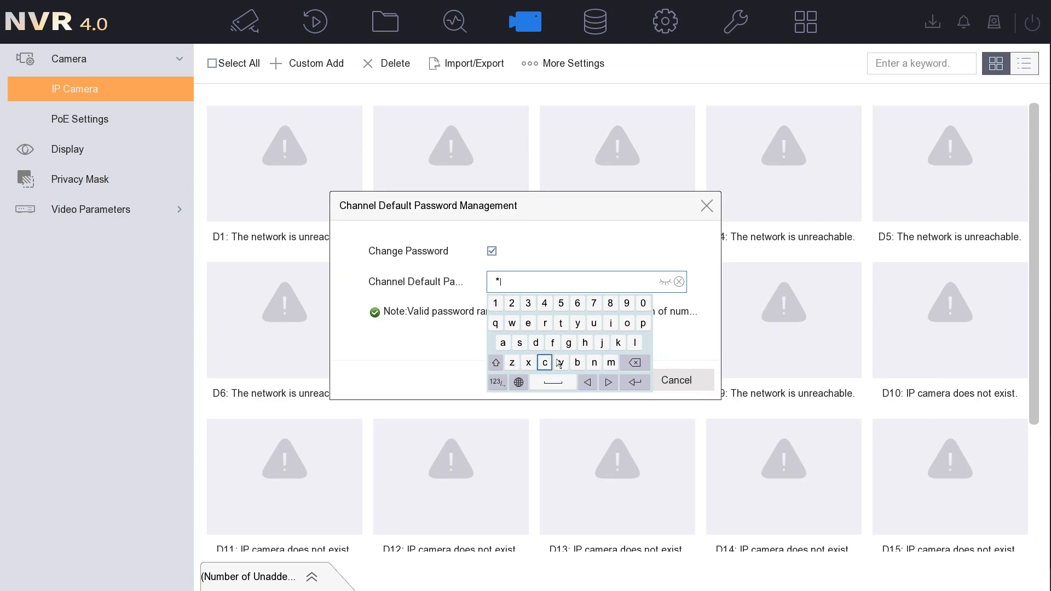
click(544, 362)
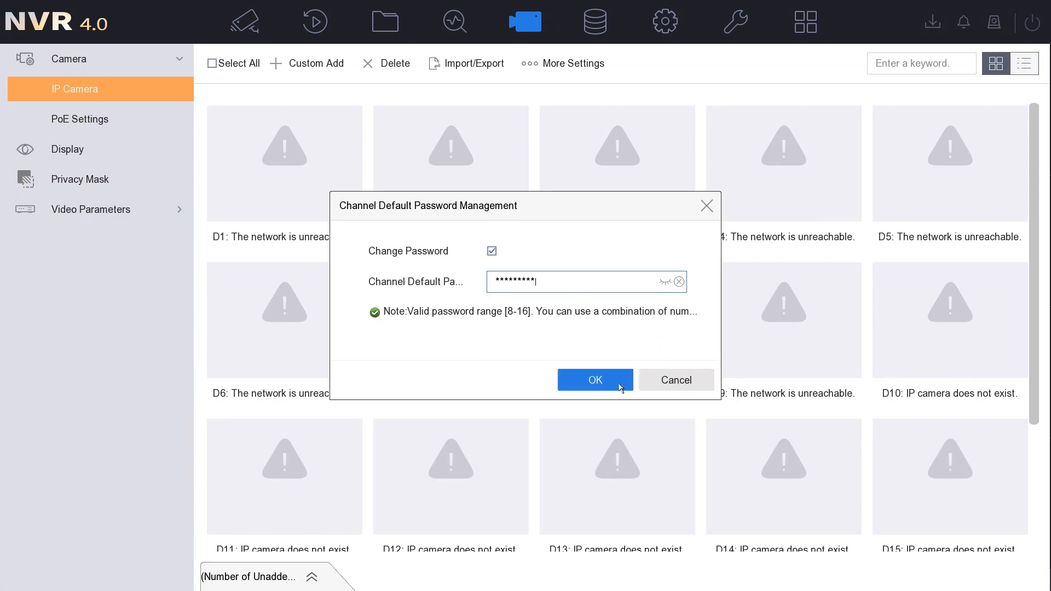
click(594, 380)
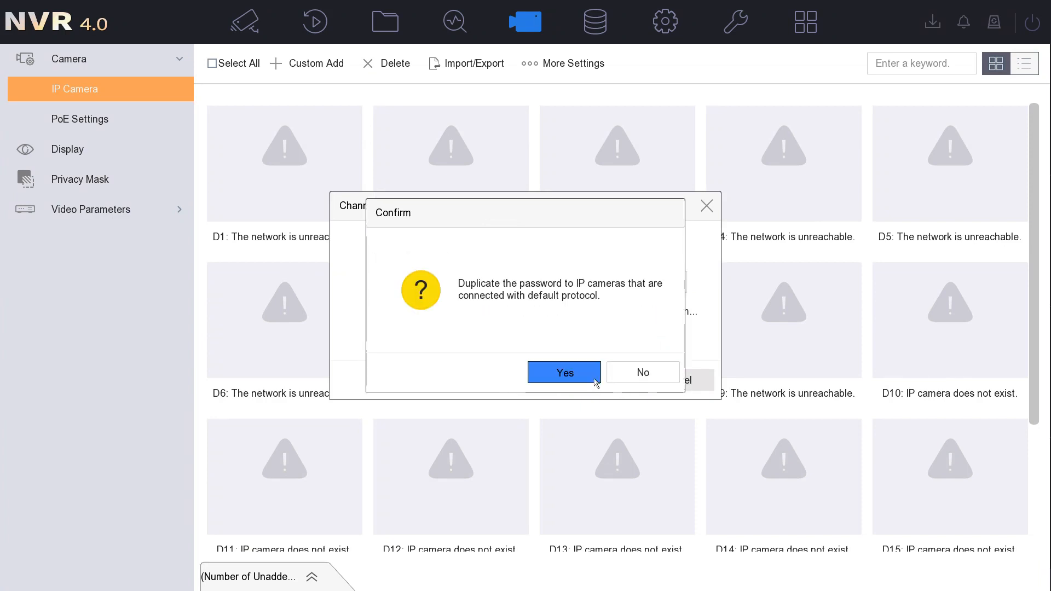
click(564, 373)
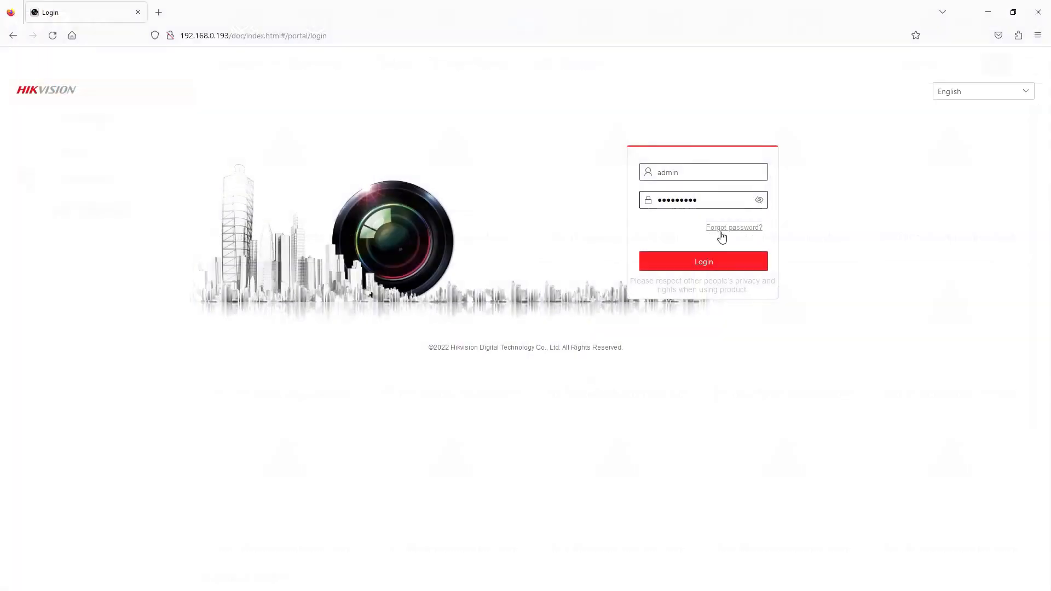
- Log in to the web interface, show the Default IP Camera Password settings and toggle syncing to added cameras
click(703, 262)
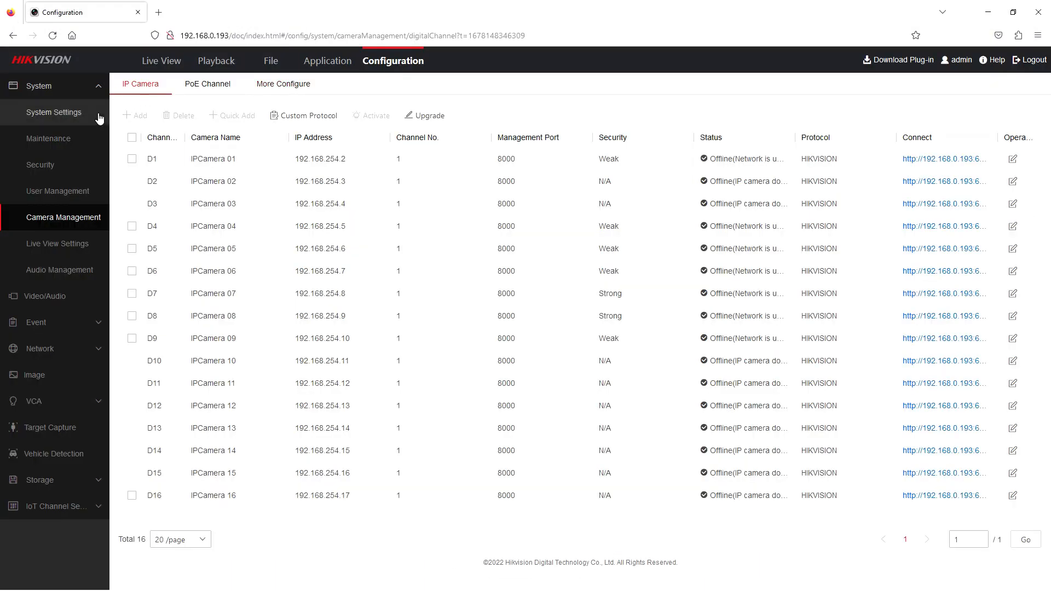
click(41, 165)
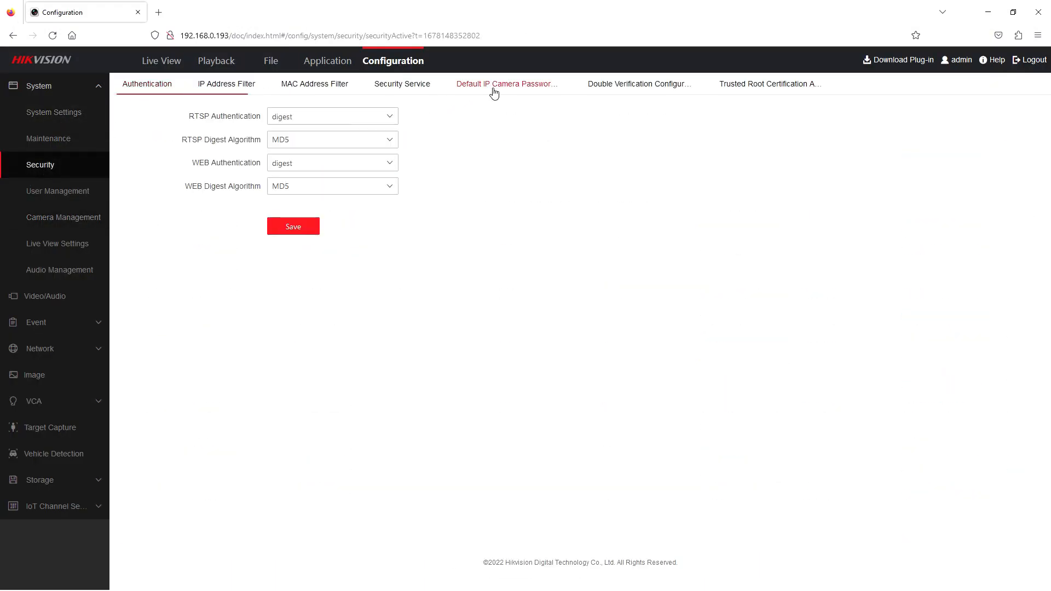
click(506, 85)
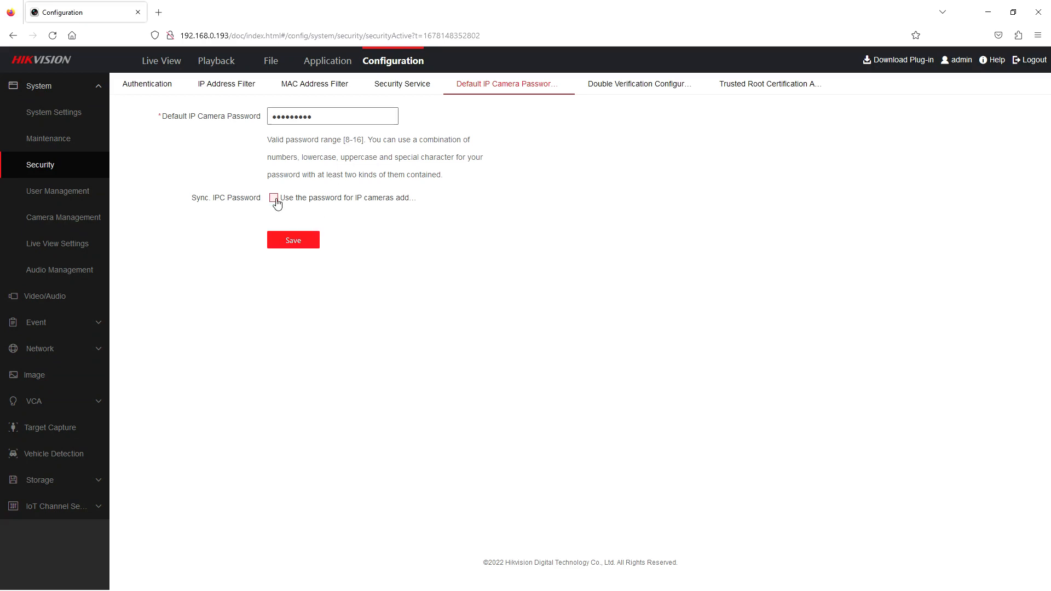
click(293, 240)
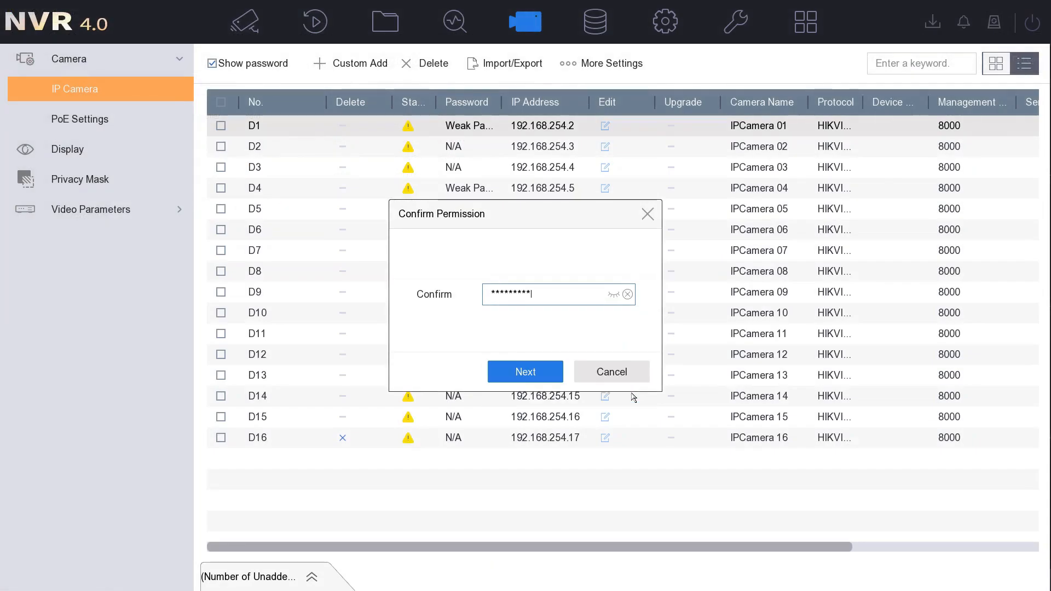
click(525, 372)
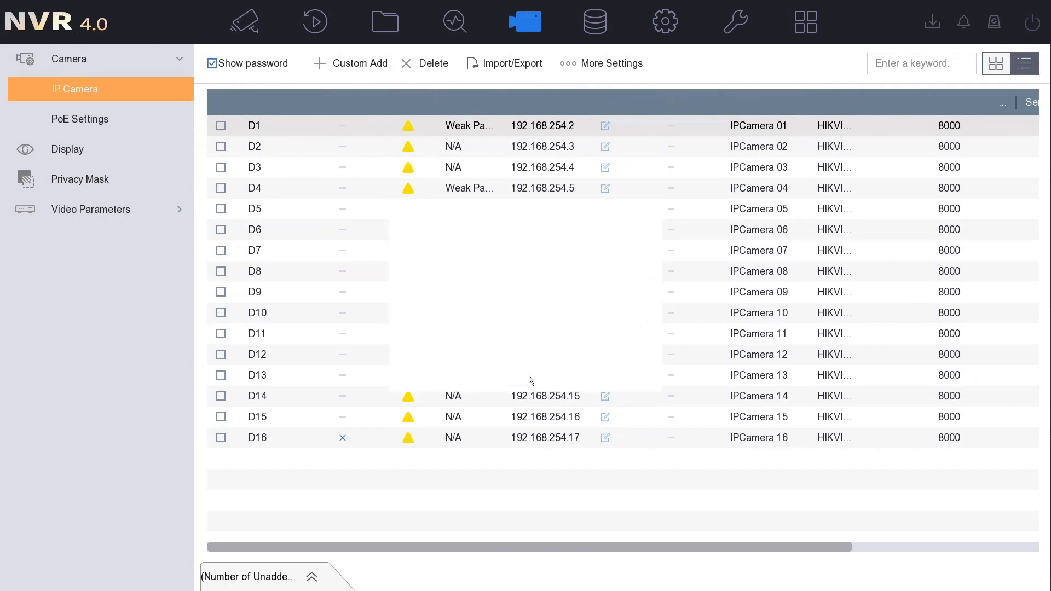